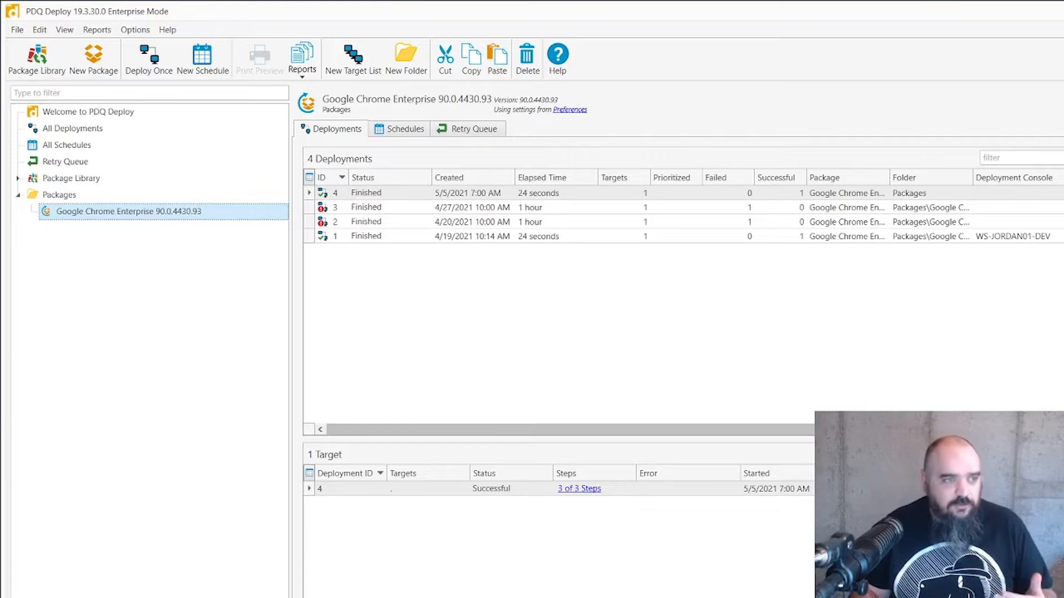
mouse_move(171, 322)
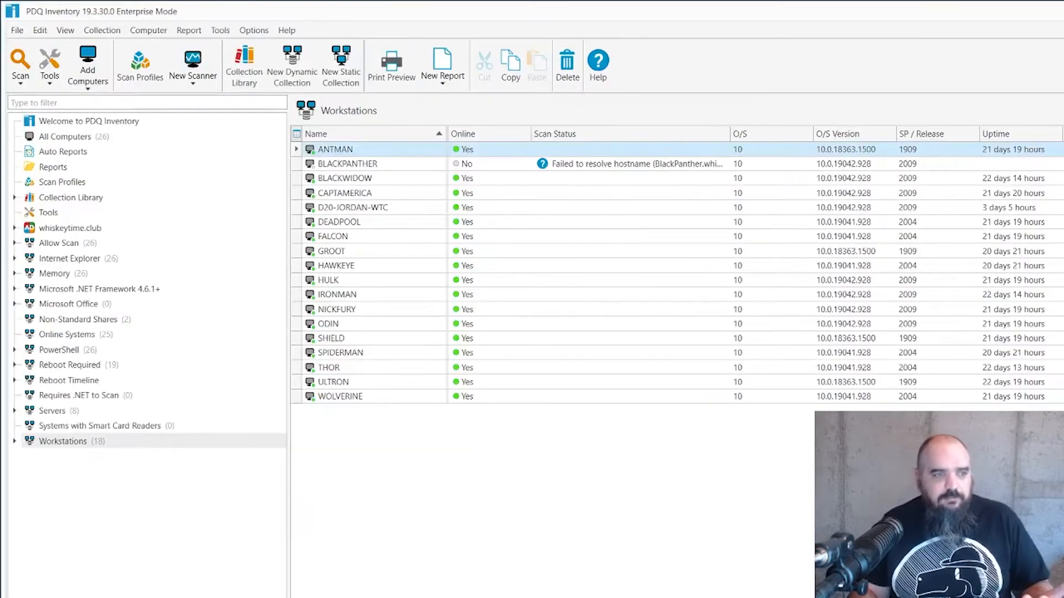
Filter the Inventory collection tree for 'chrome' and view the Chrome Enterprise (Old) collection's computers
click(102, 102)
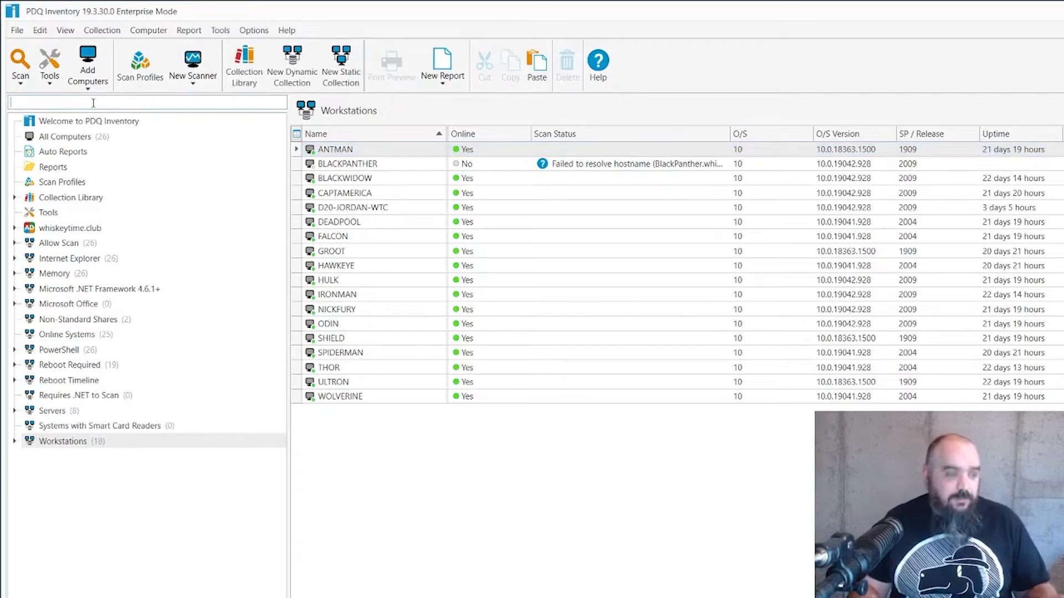
text(chrome)
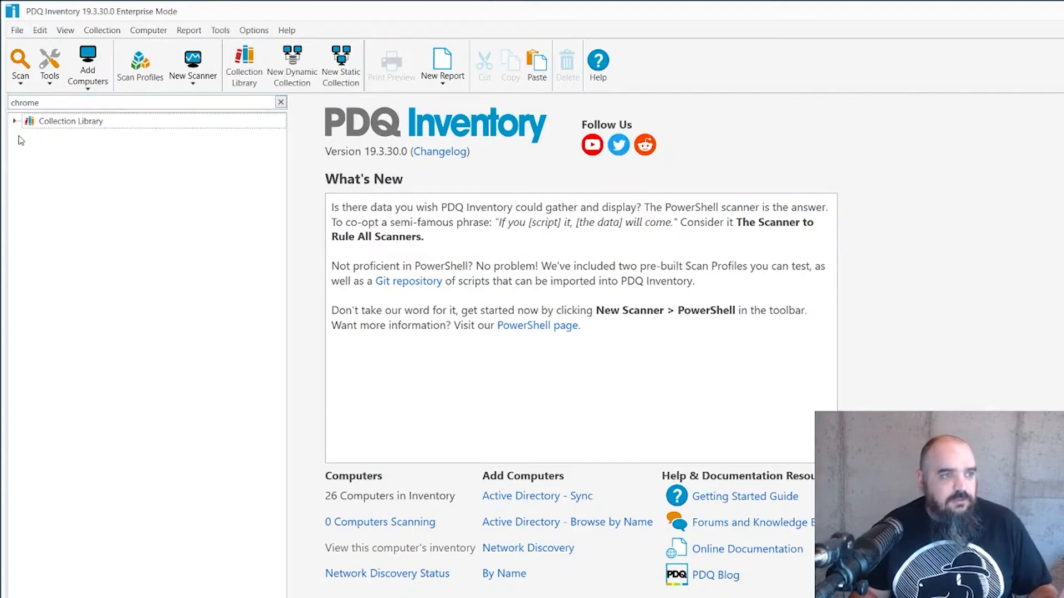
click(14, 121)
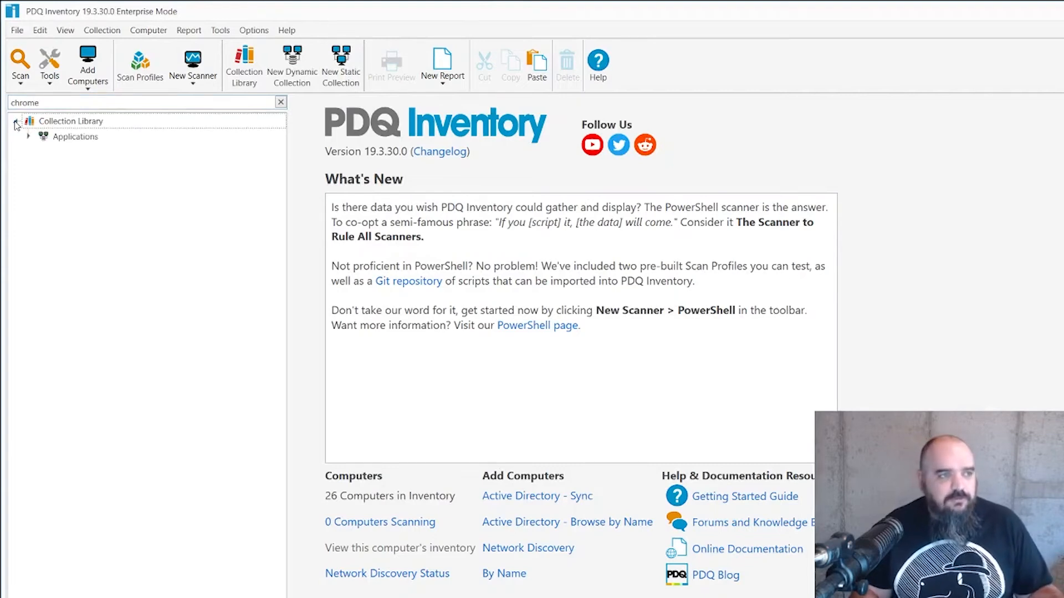
click(29, 136)
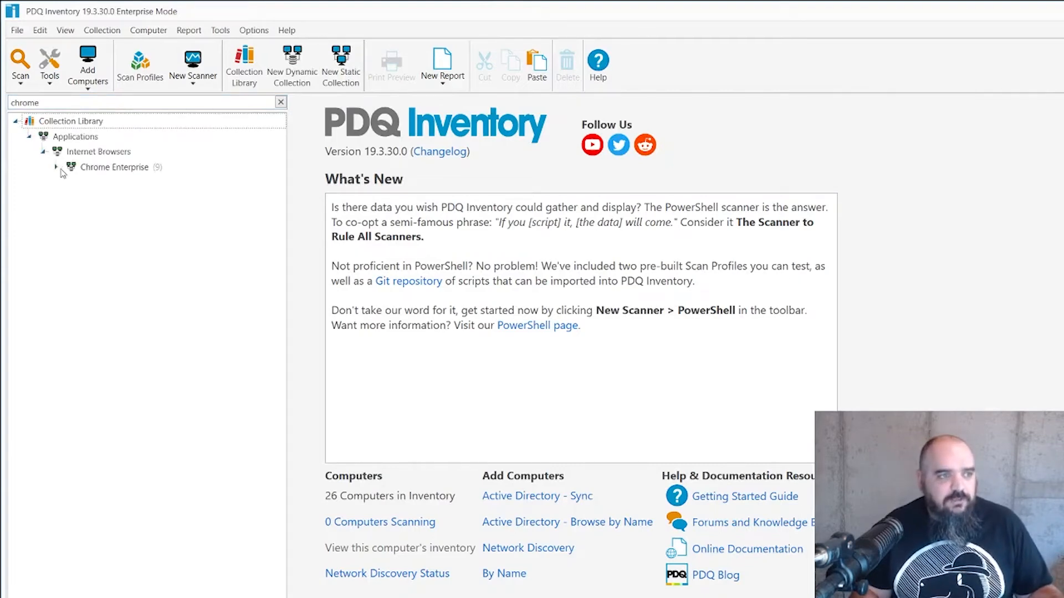
click(143, 182)
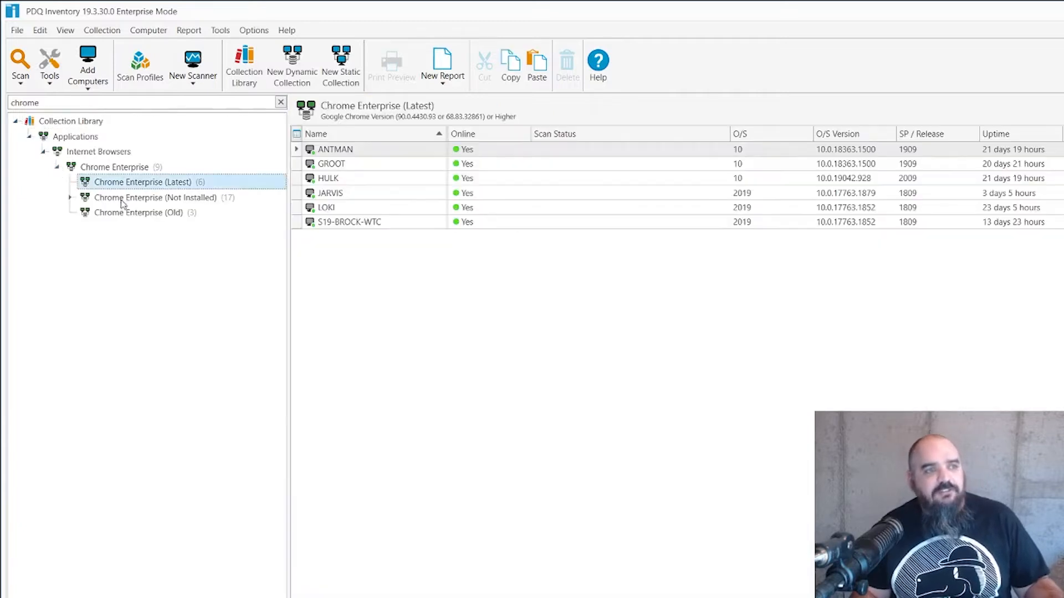
click(139, 213)
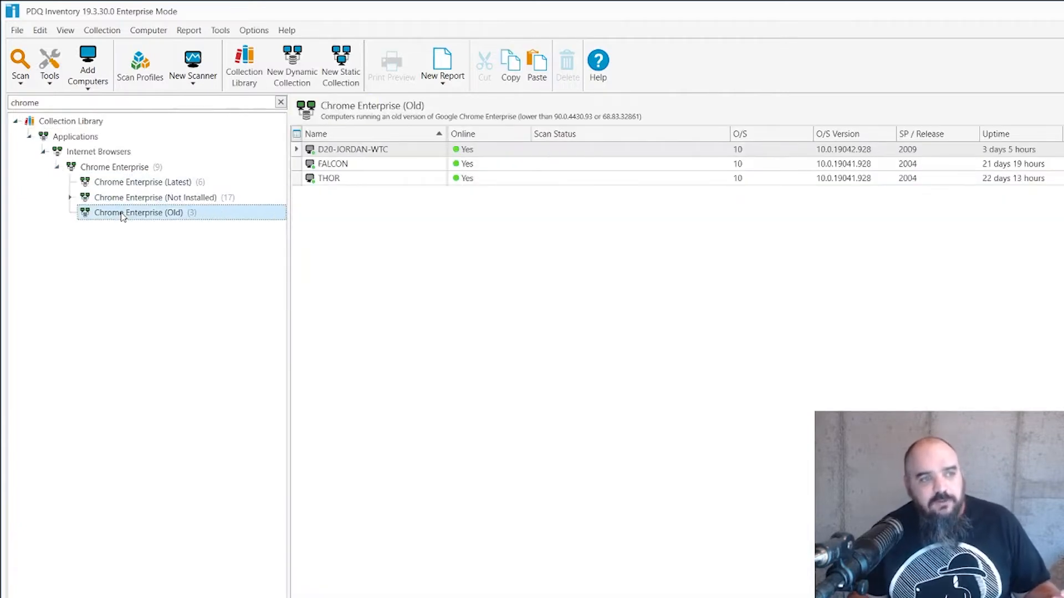
mouse_move(134, 218)
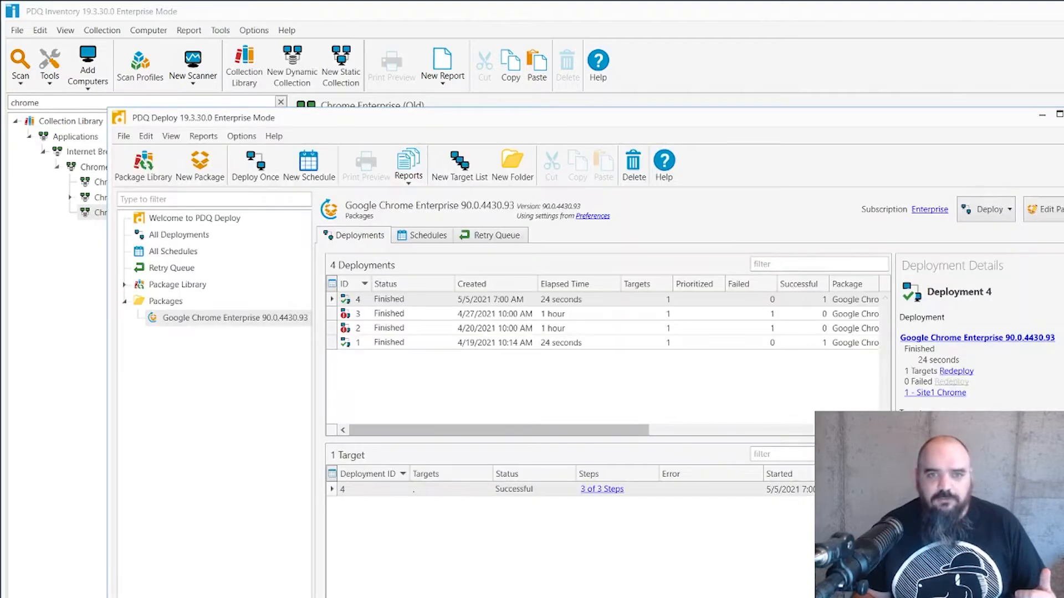
Return to PDQ Deploy, cancel a Deploy Once for Google Chrome Enterprise and start a new schedule instead
click(1056, 117)
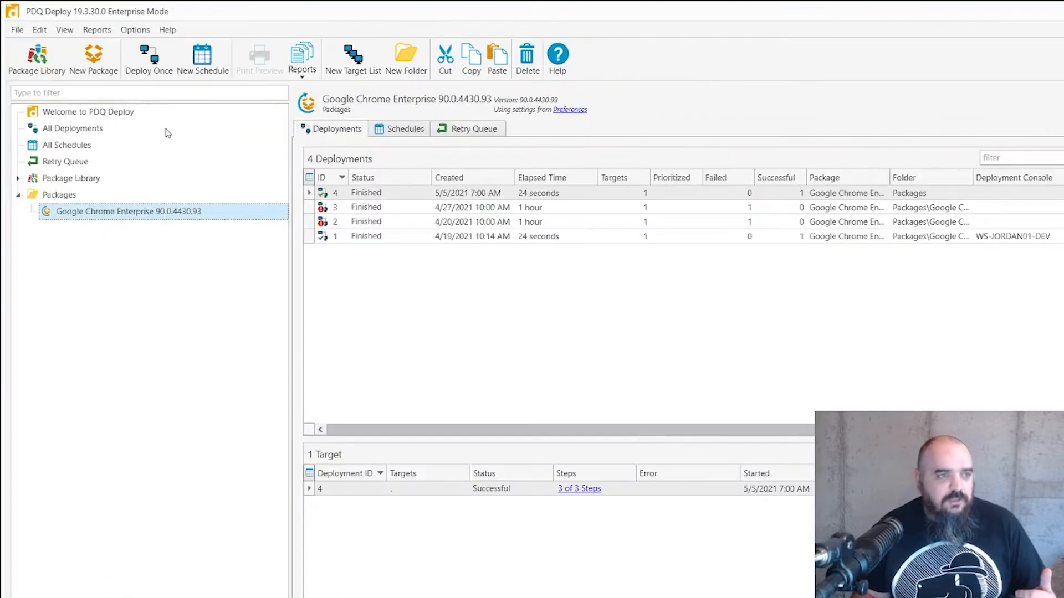
click(147, 58)
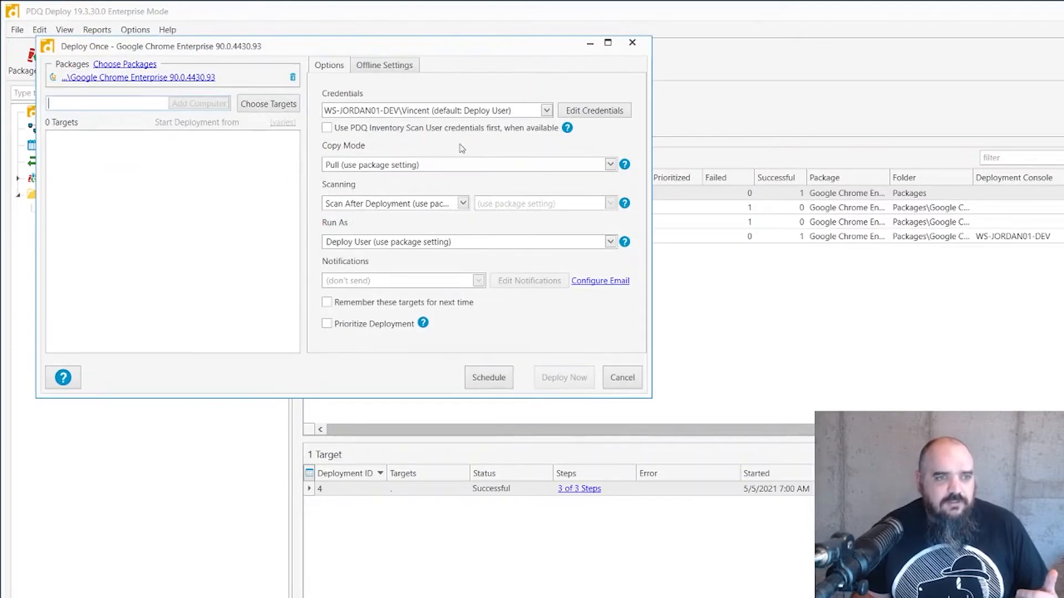
click(268, 104)
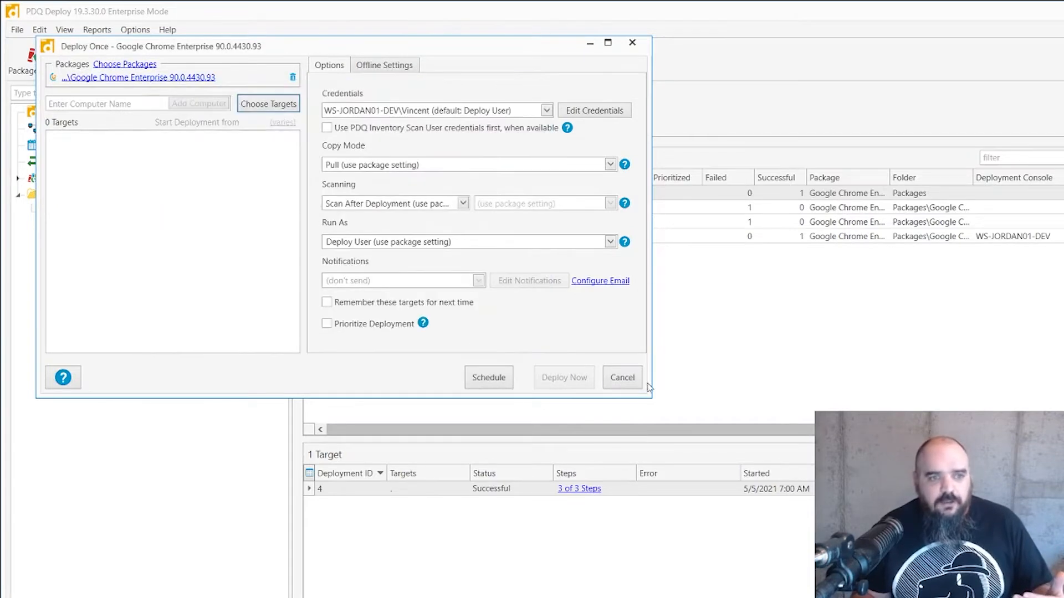
click(621, 377)
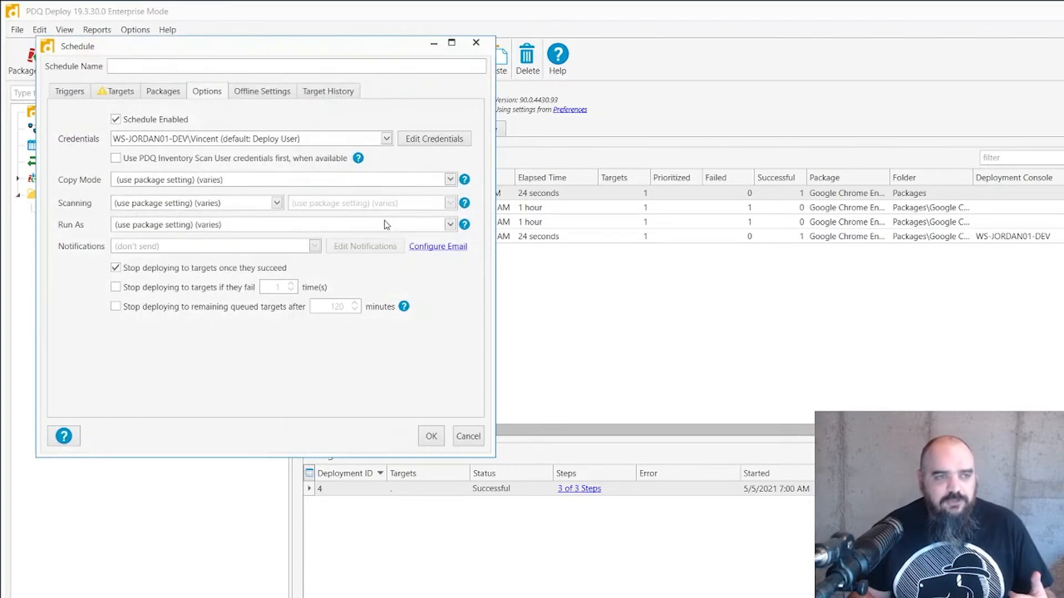
Add the PDQ Inventory Chrome Enterprise (Old) collection as the schedule's target via a 'chorome' filter
click(119, 91)
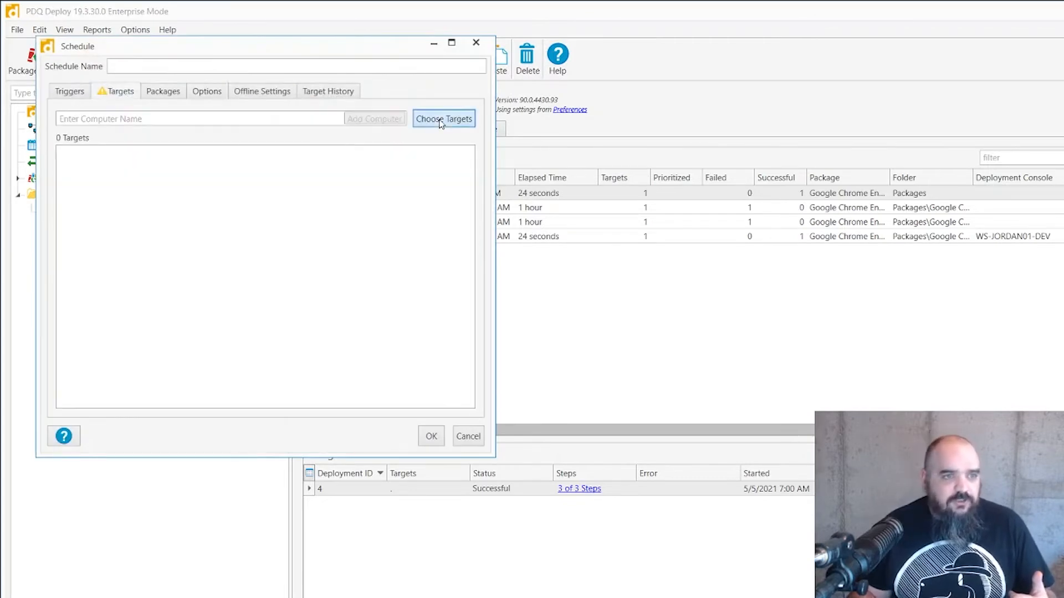
click(443, 118)
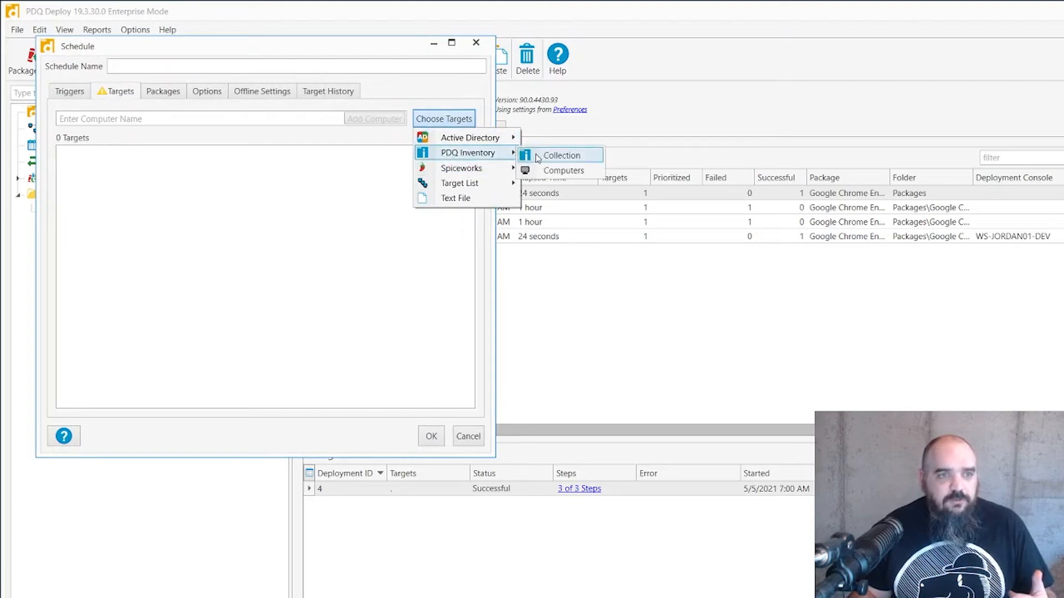
click(561, 155)
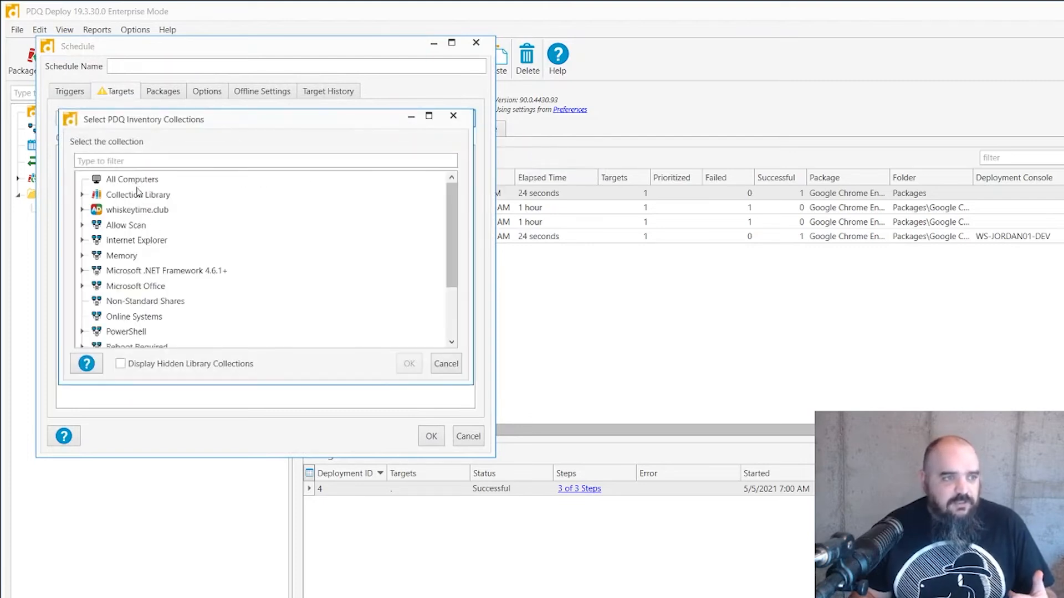
text(chorome)
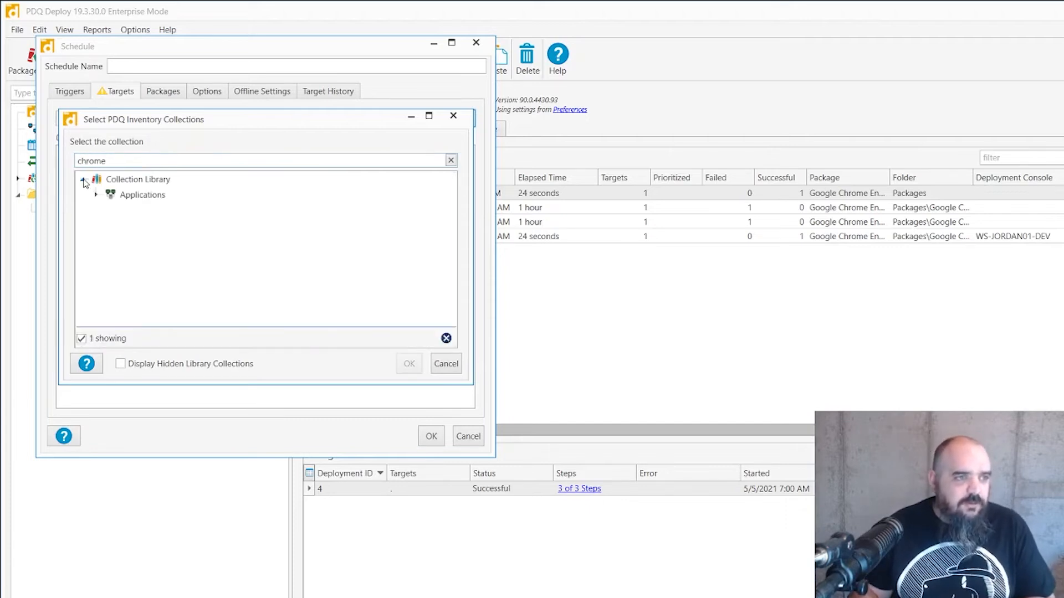
click(97, 195)
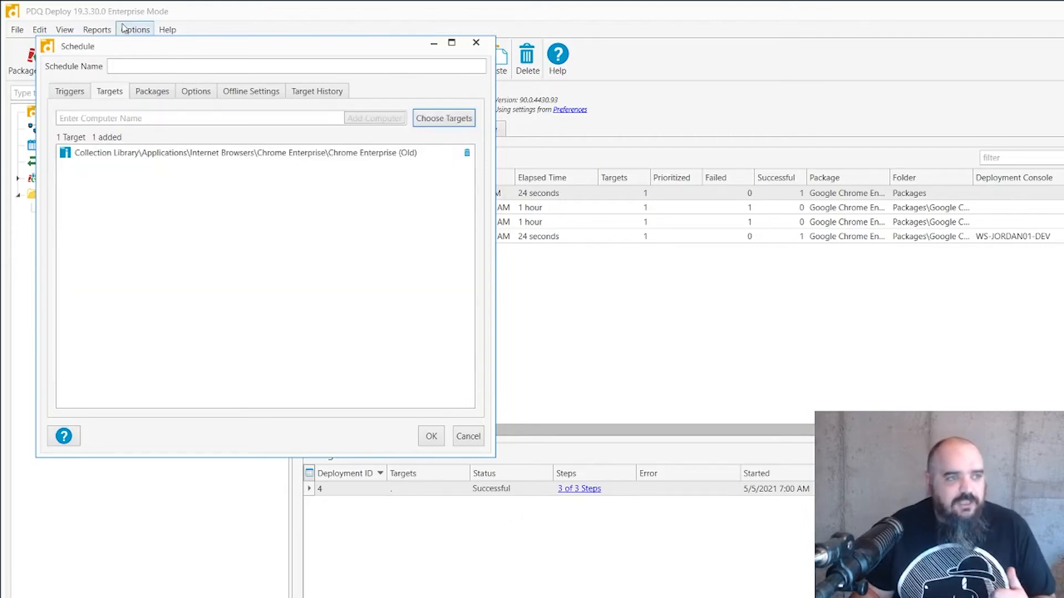
Add a weekly Thursday 2:00 PM trigger and save the schedule to the package
click(69, 89)
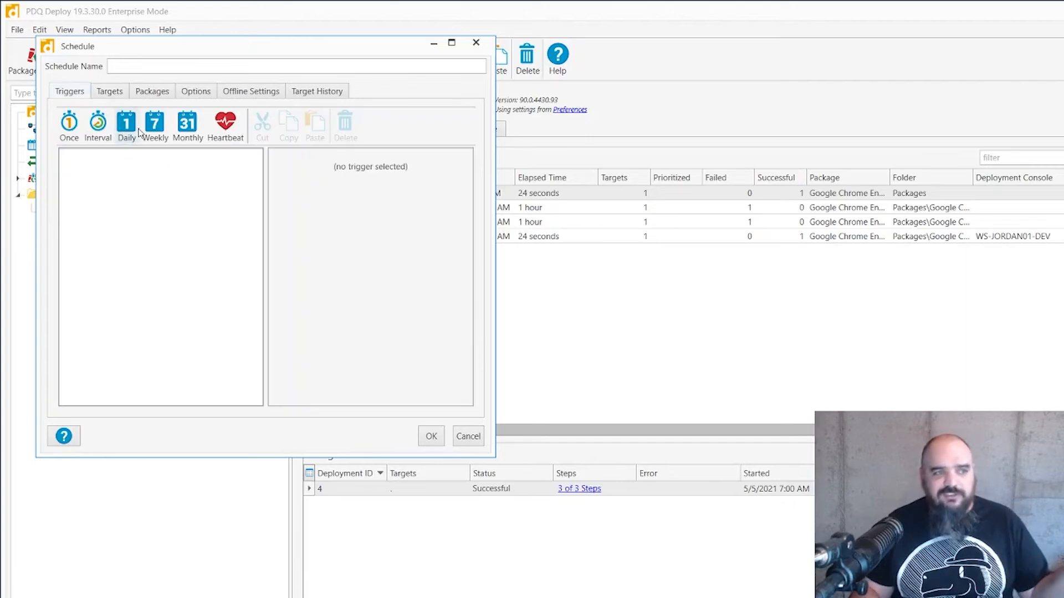
click(154, 125)
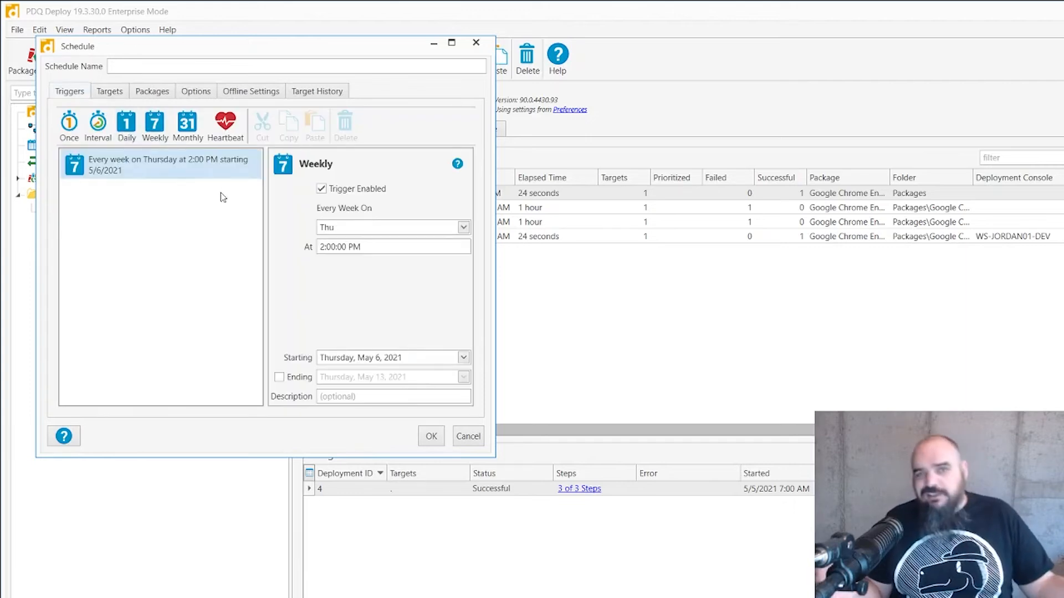
mouse_move(416, 373)
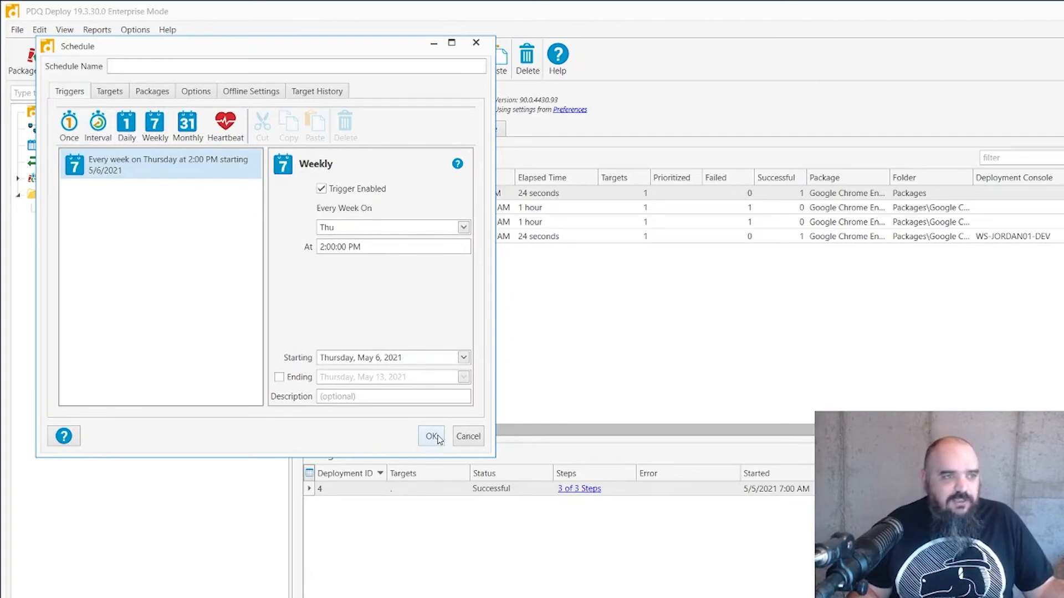
click(431, 436)
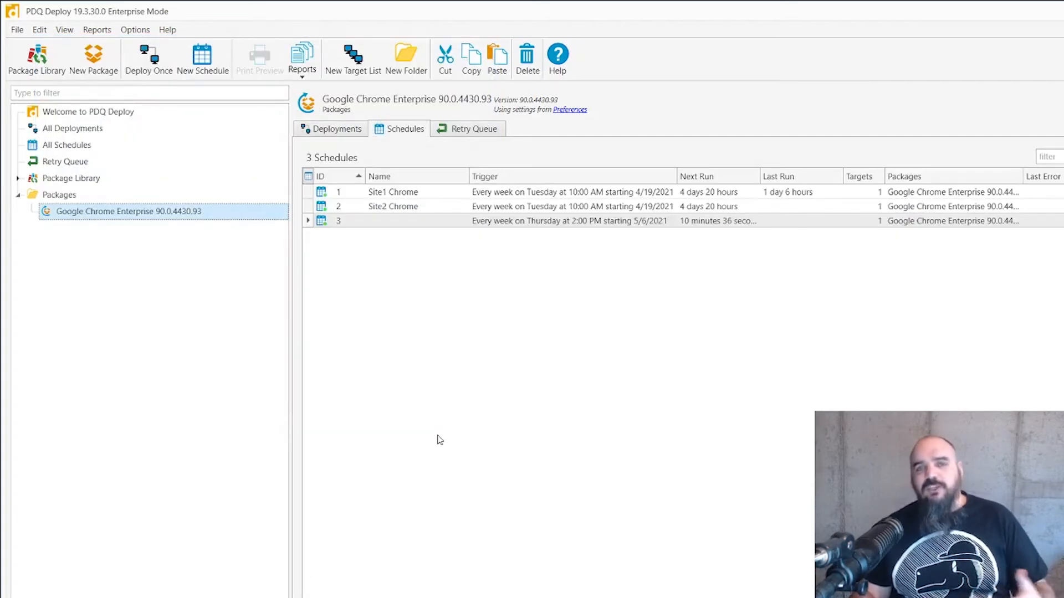